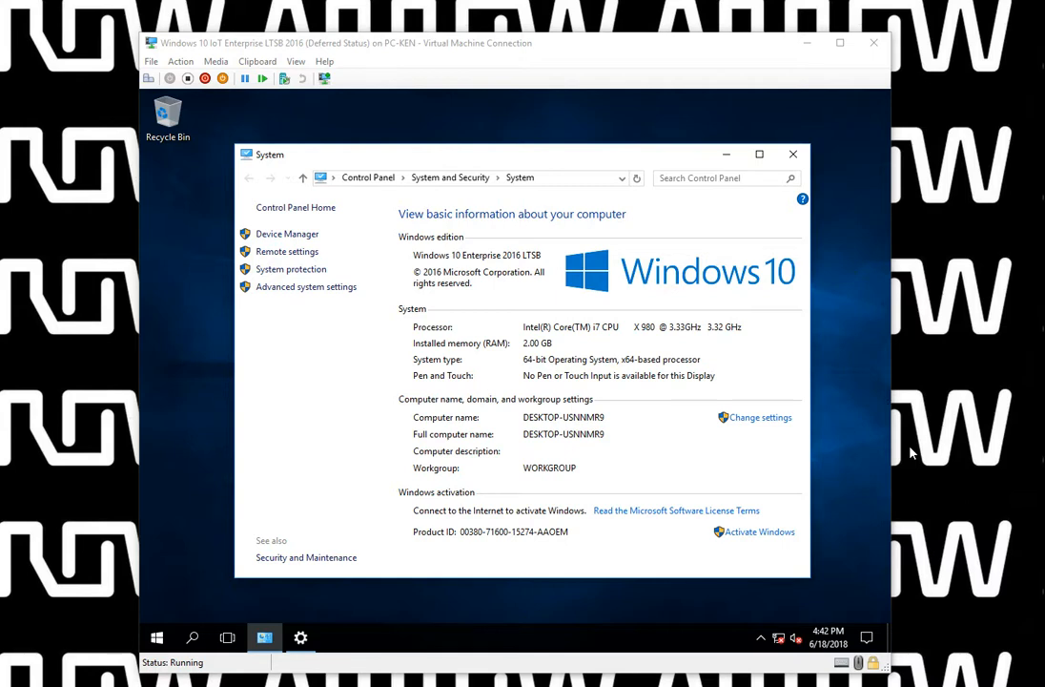
mouse_move(425, 260)
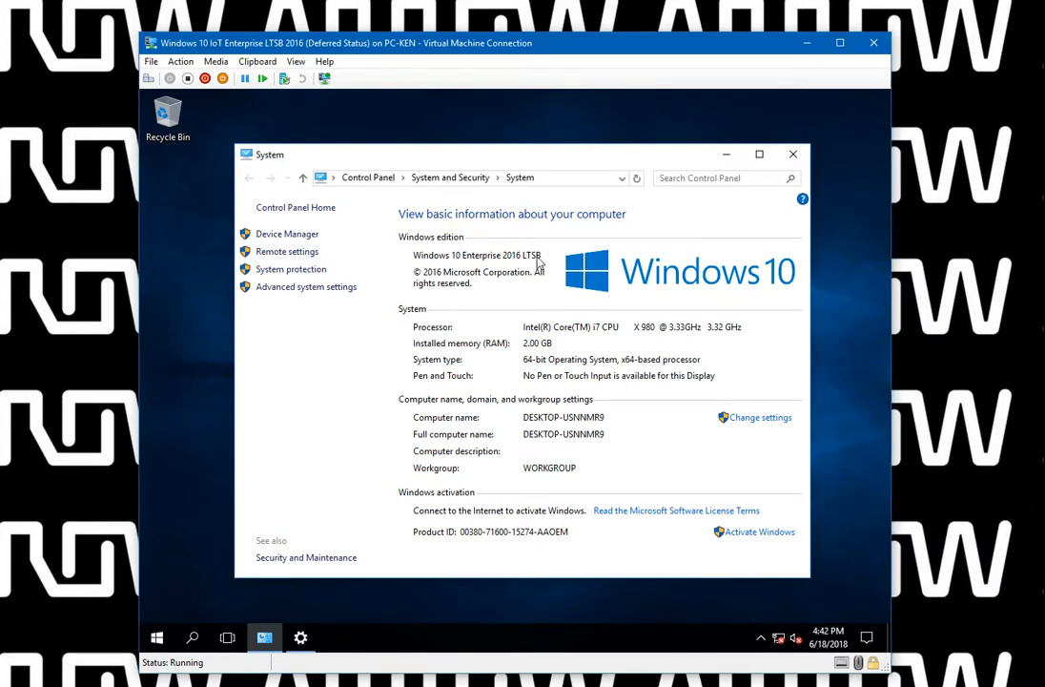
mouse_move(585, 324)
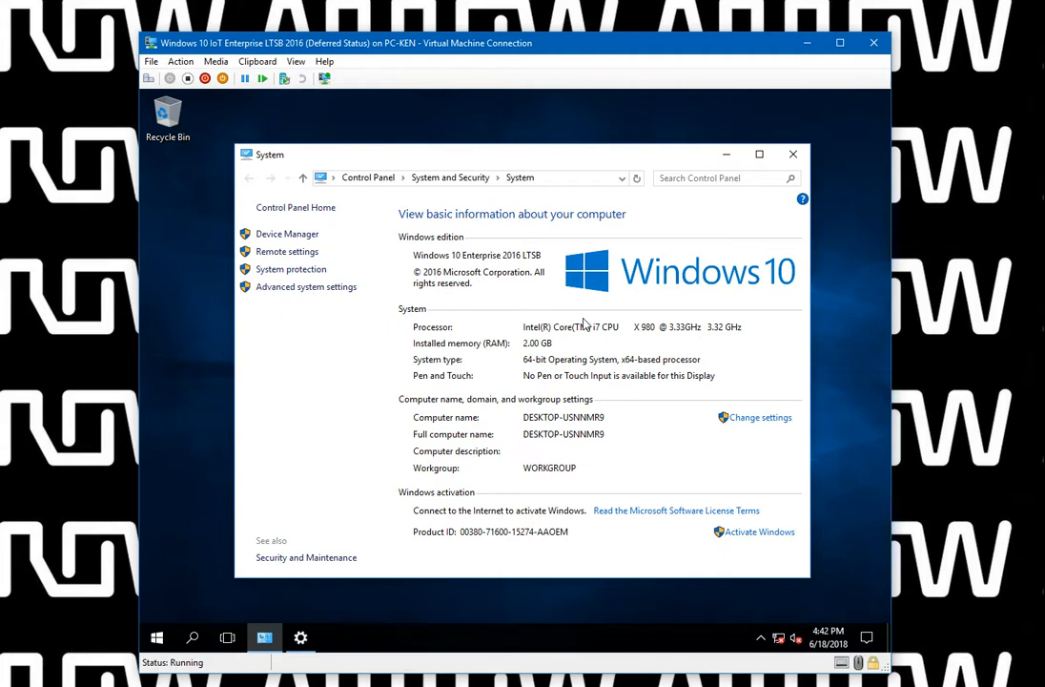
mouse_move(458, 600)
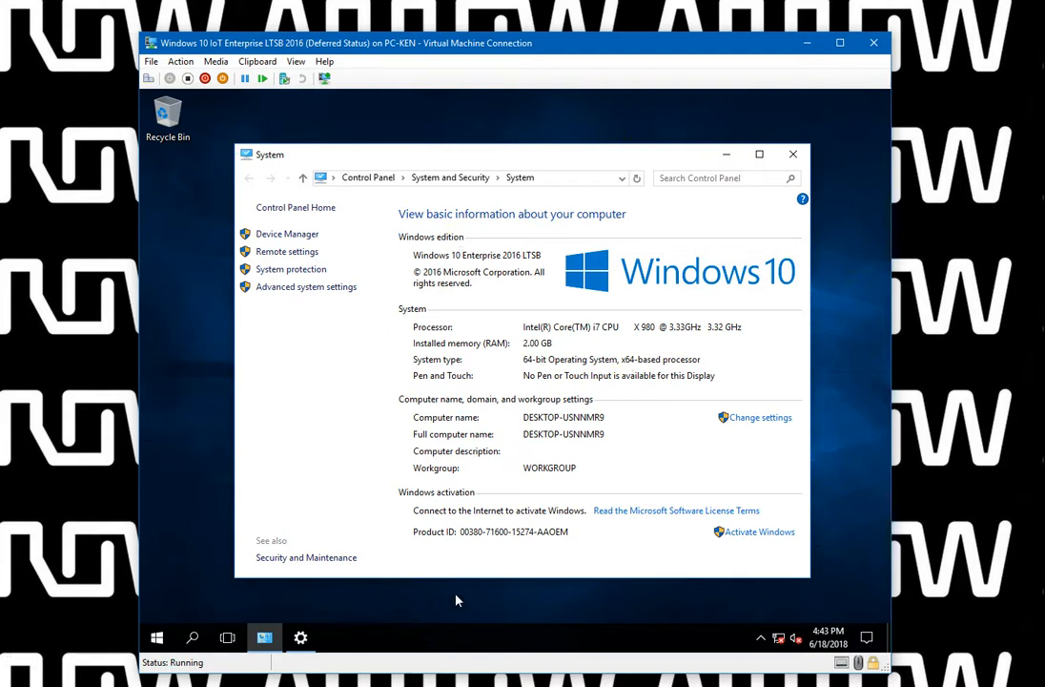
mouse_move(777, 639)
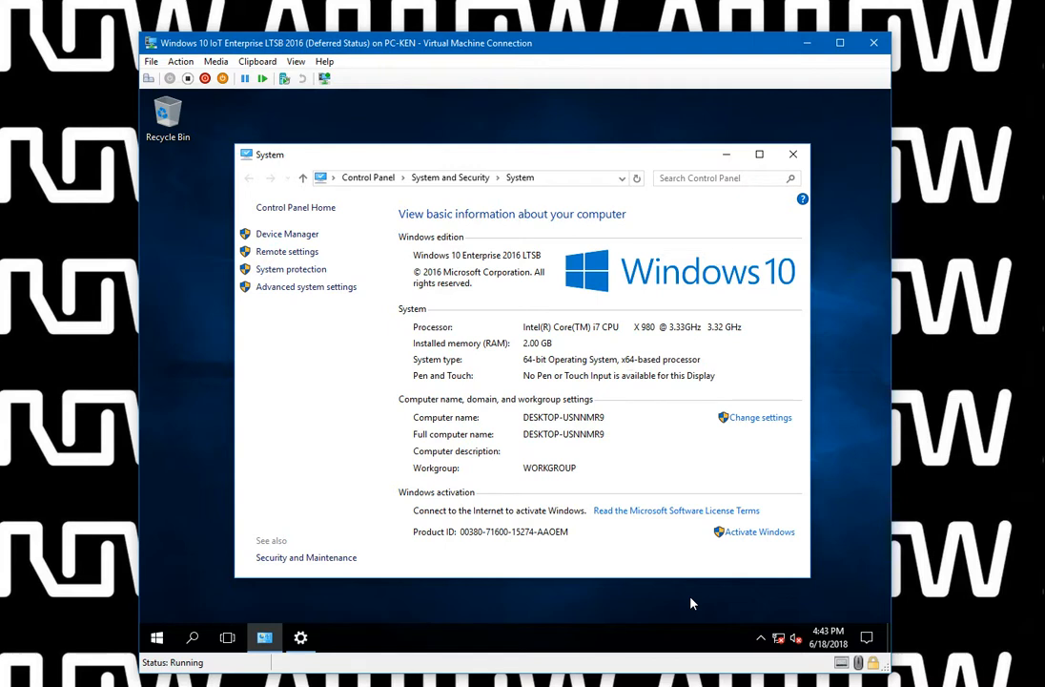
mouse_move(505, 537)
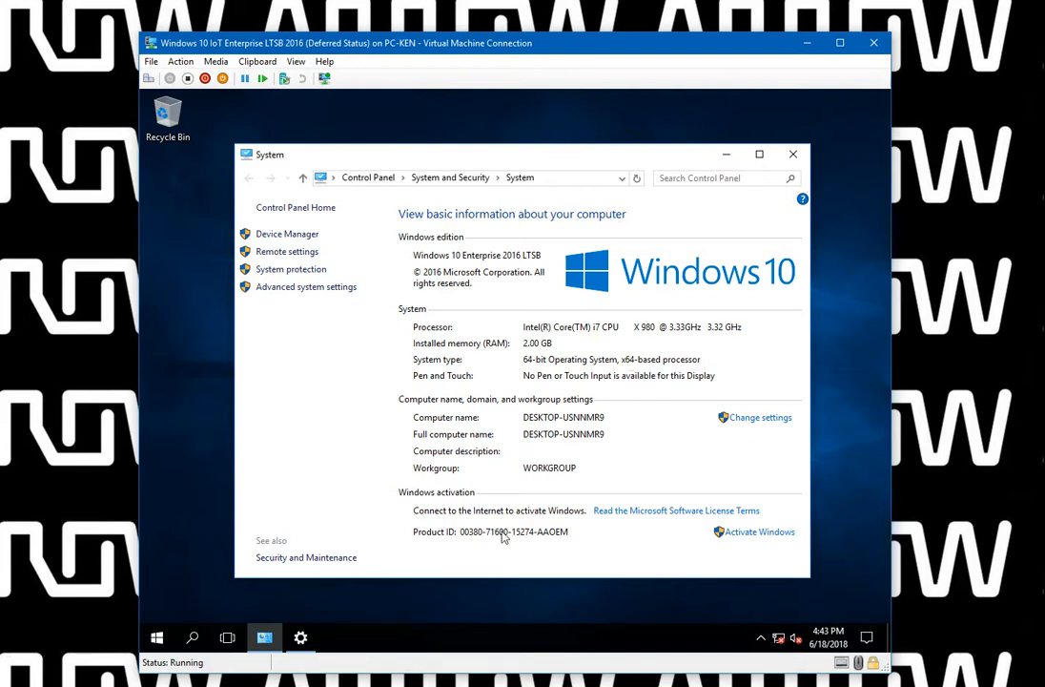
mouse_move(460, 351)
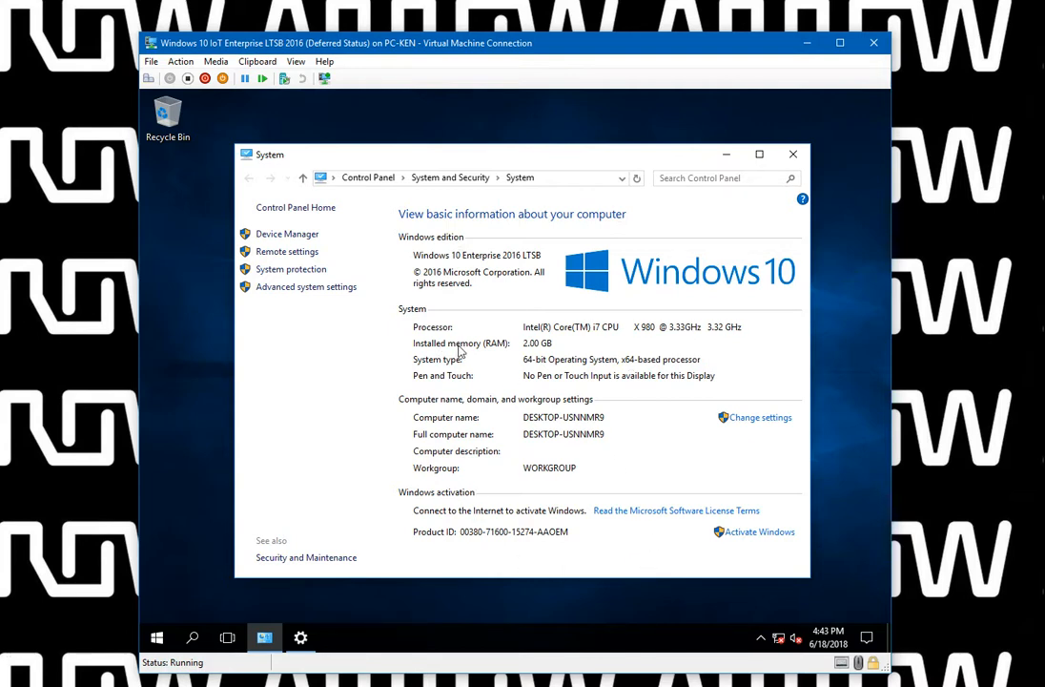
mouse_move(503, 385)
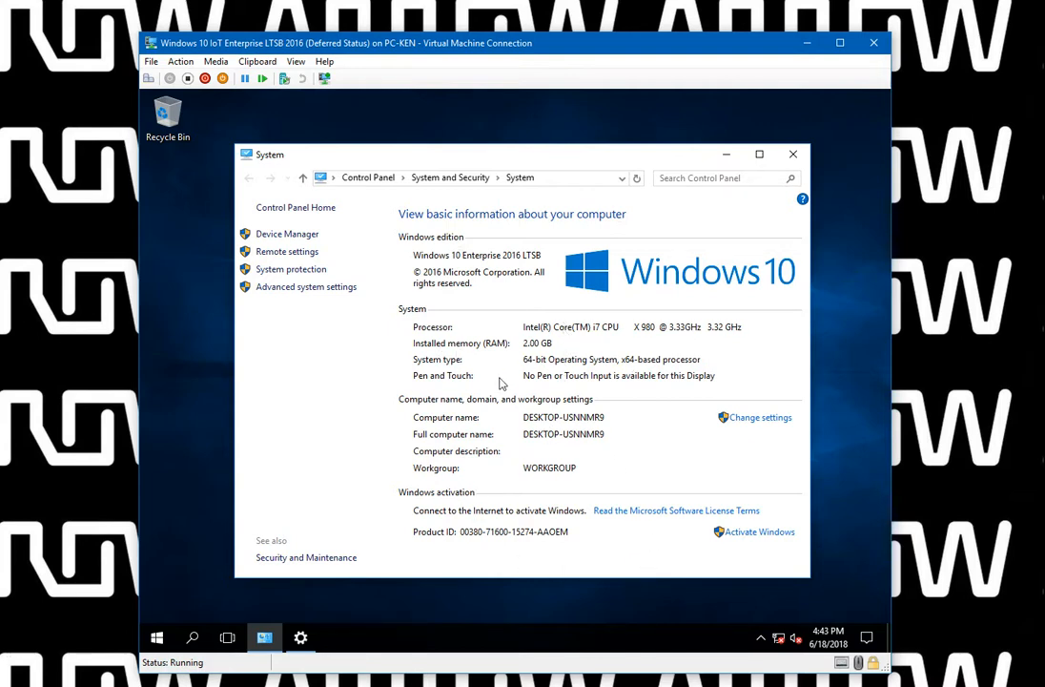
mouse_move(470, 521)
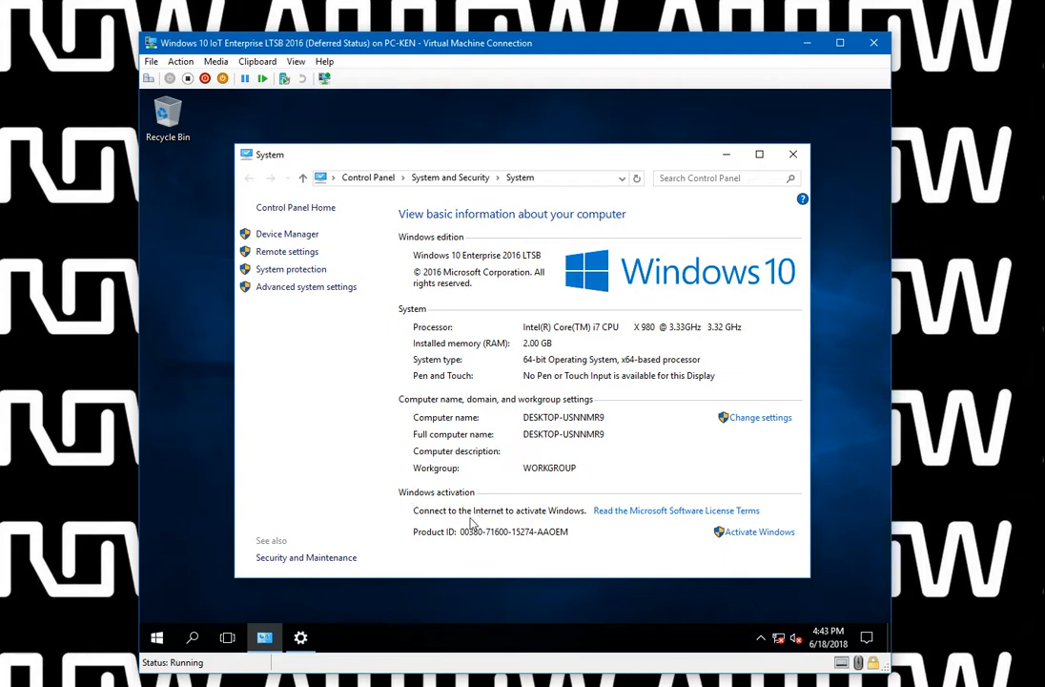
mouse_move(518, 527)
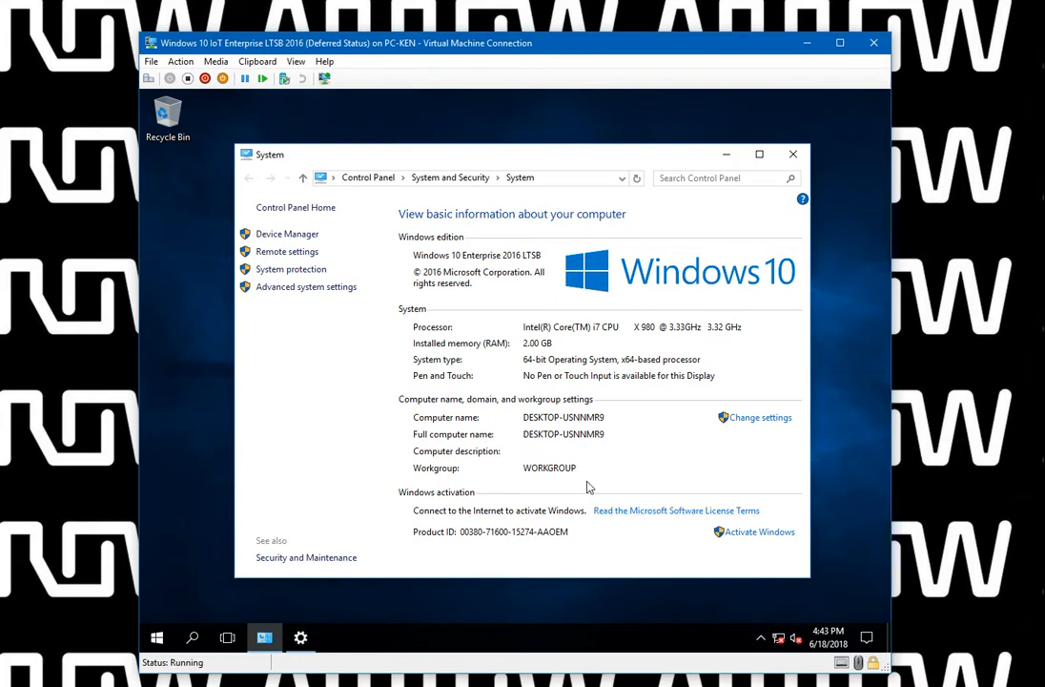
mouse_move(595, 503)
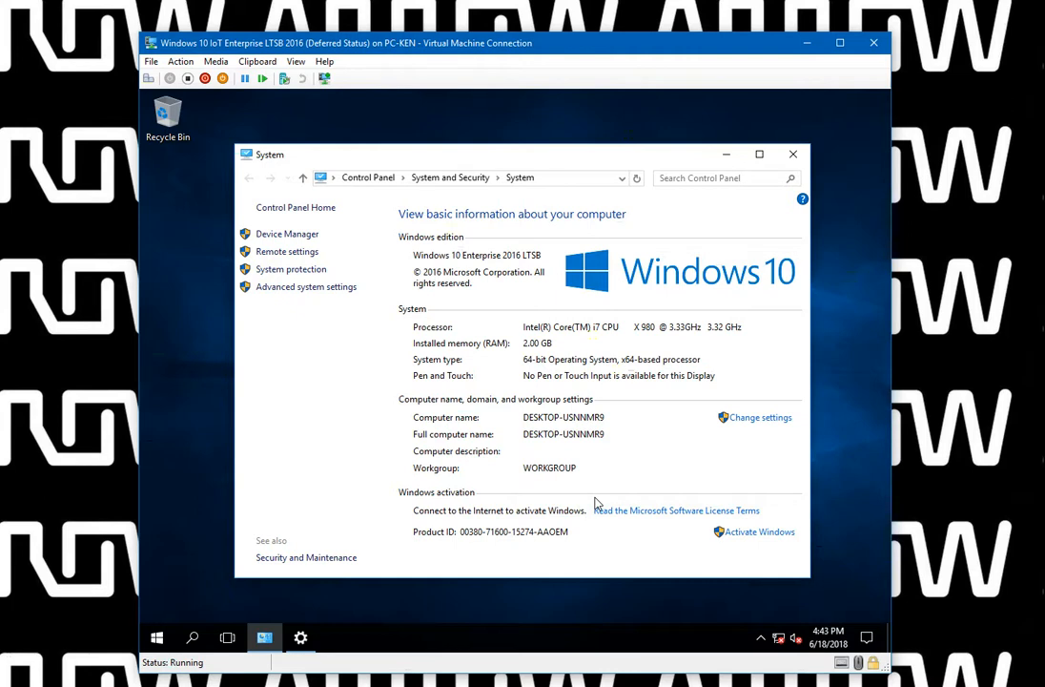
mouse_move(301, 637)
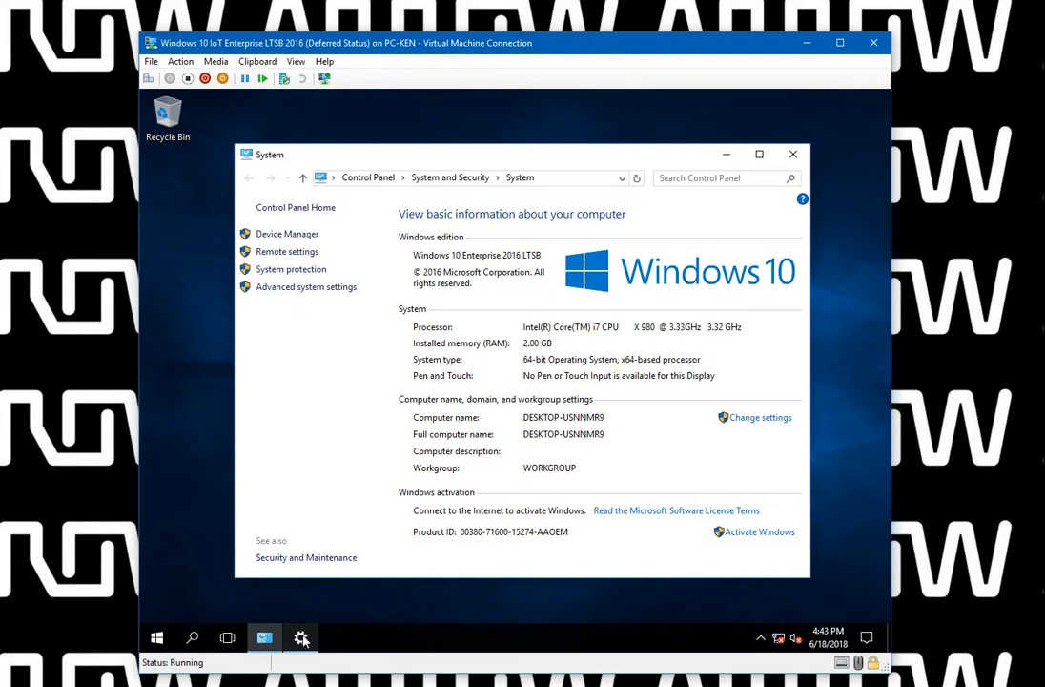
- Show the Activation page for Enterprise 2016 LTSB, reporting activation servers unreachable
click(760, 531)
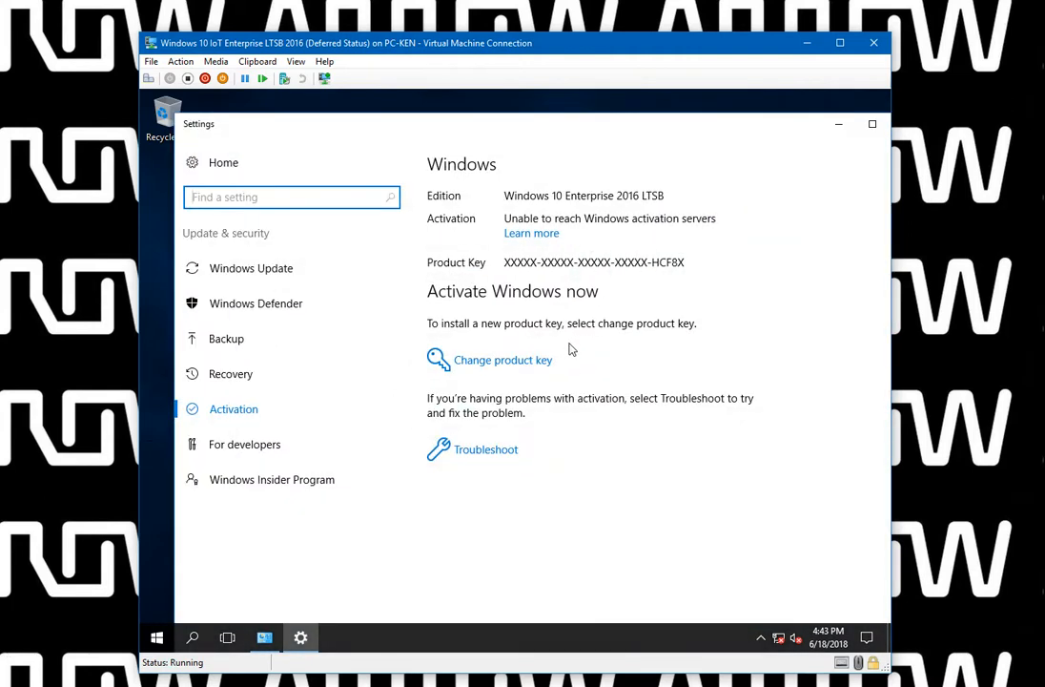
mouse_move(437, 229)
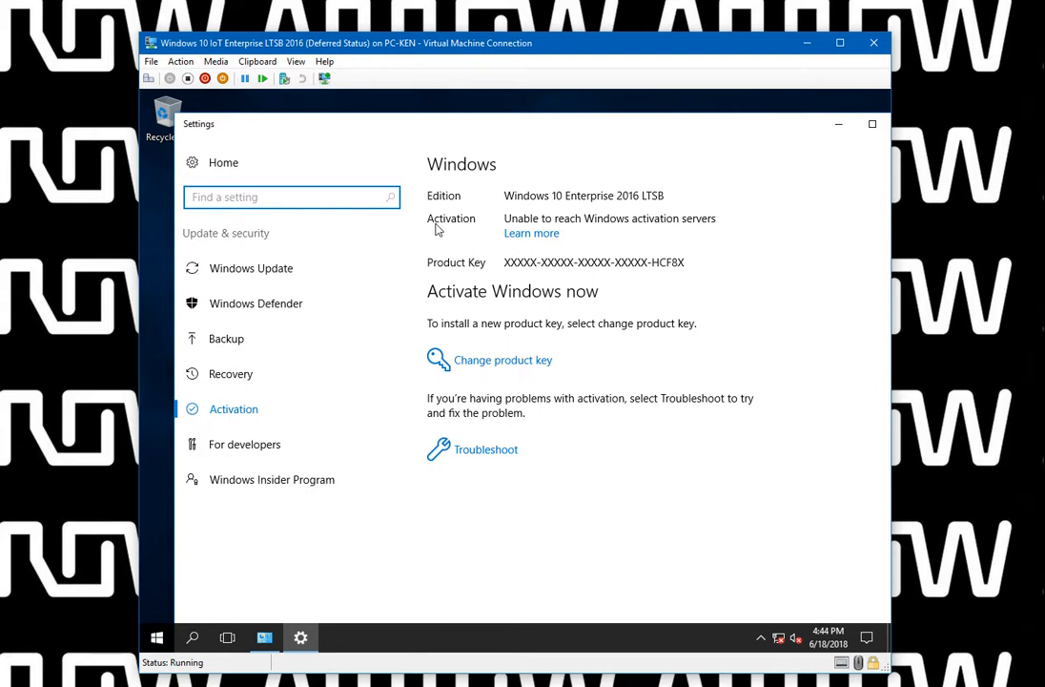
mouse_move(569, 214)
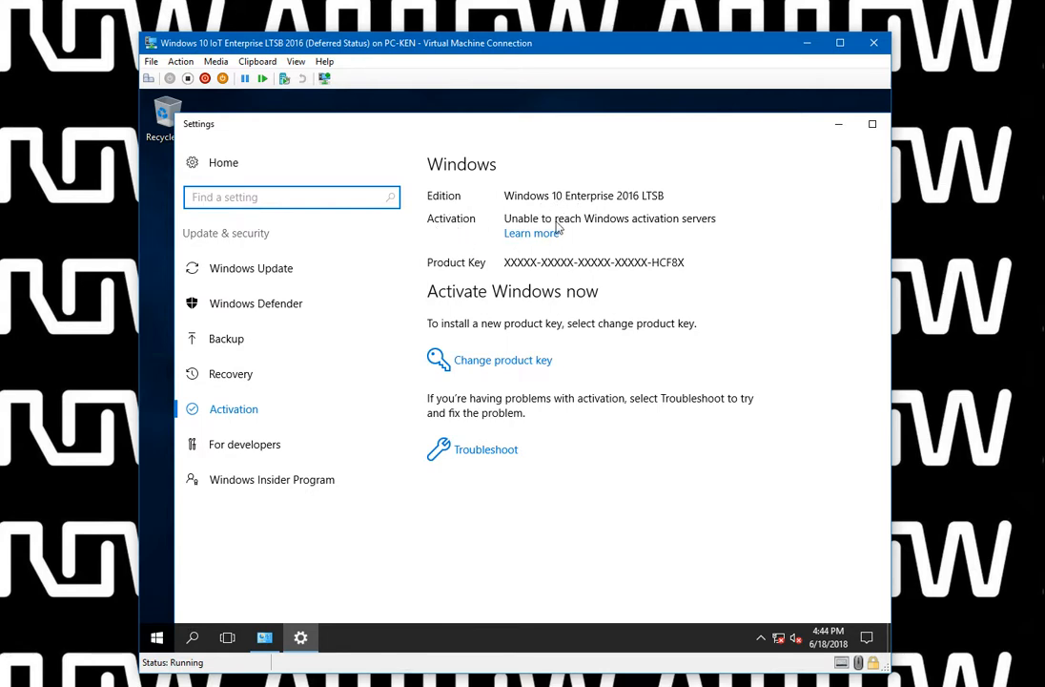
mouse_move(618, 234)
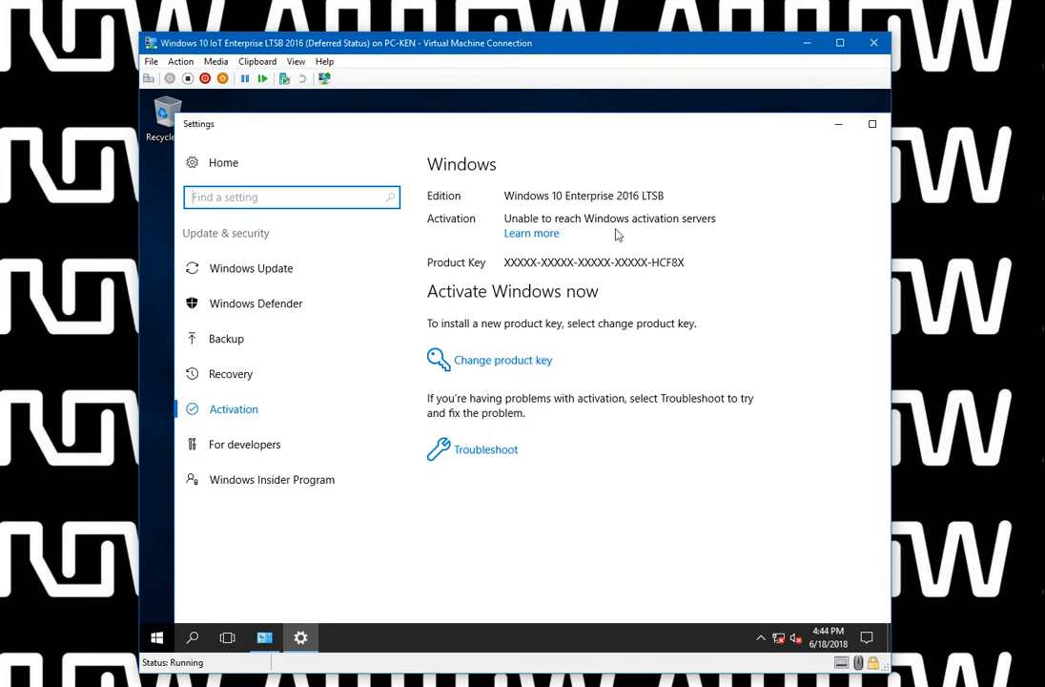
mouse_move(600, 345)
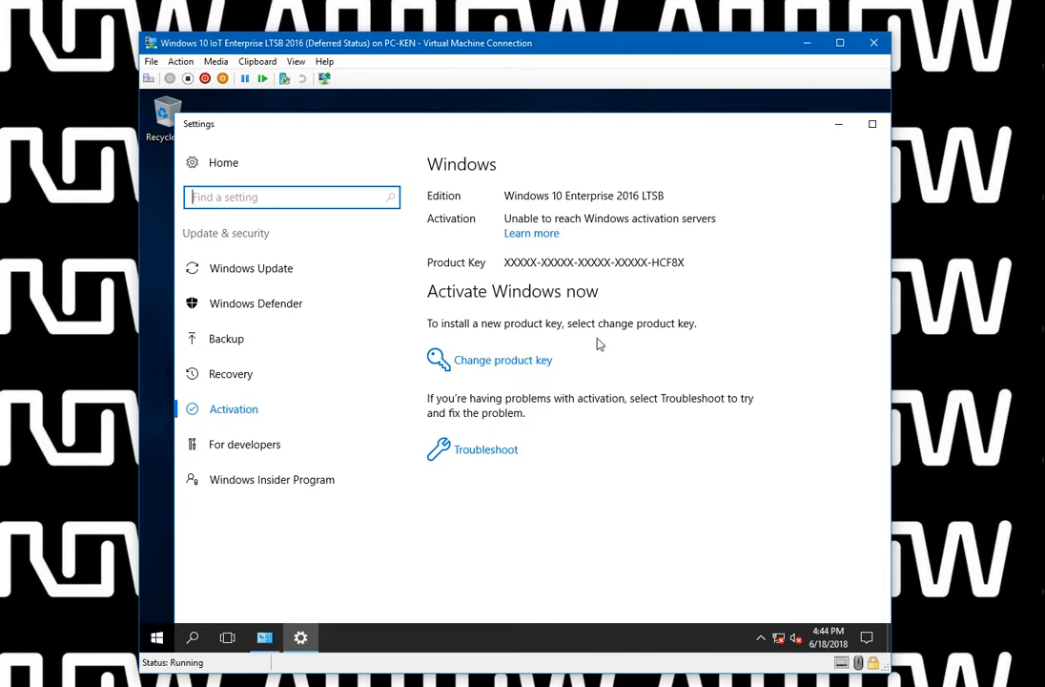
mouse_move(456, 274)
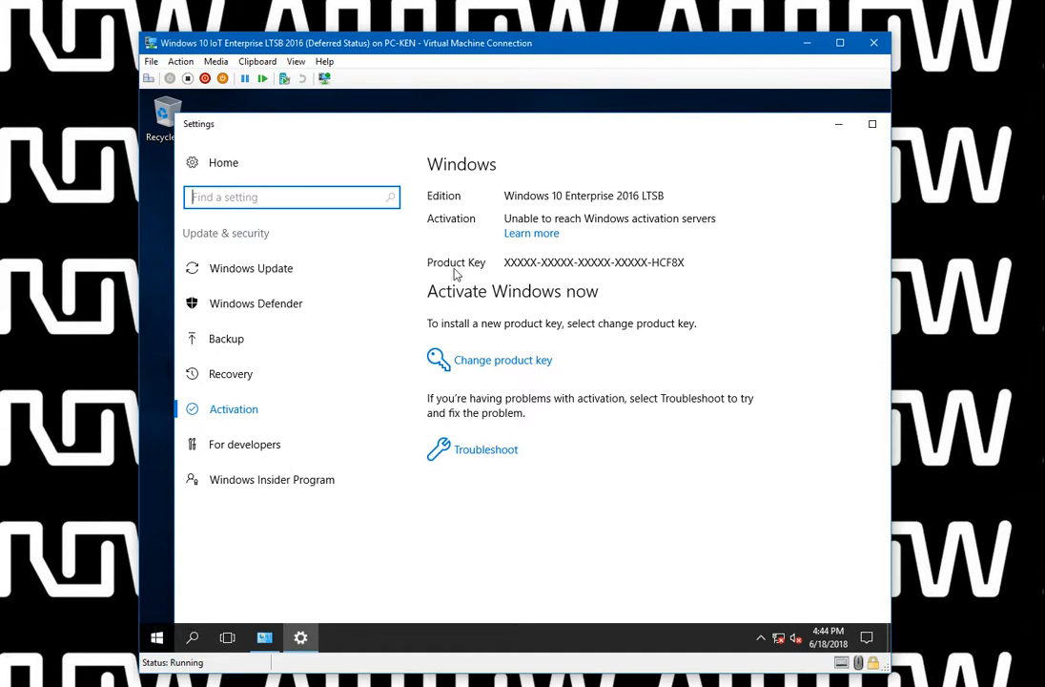
mouse_move(669, 270)
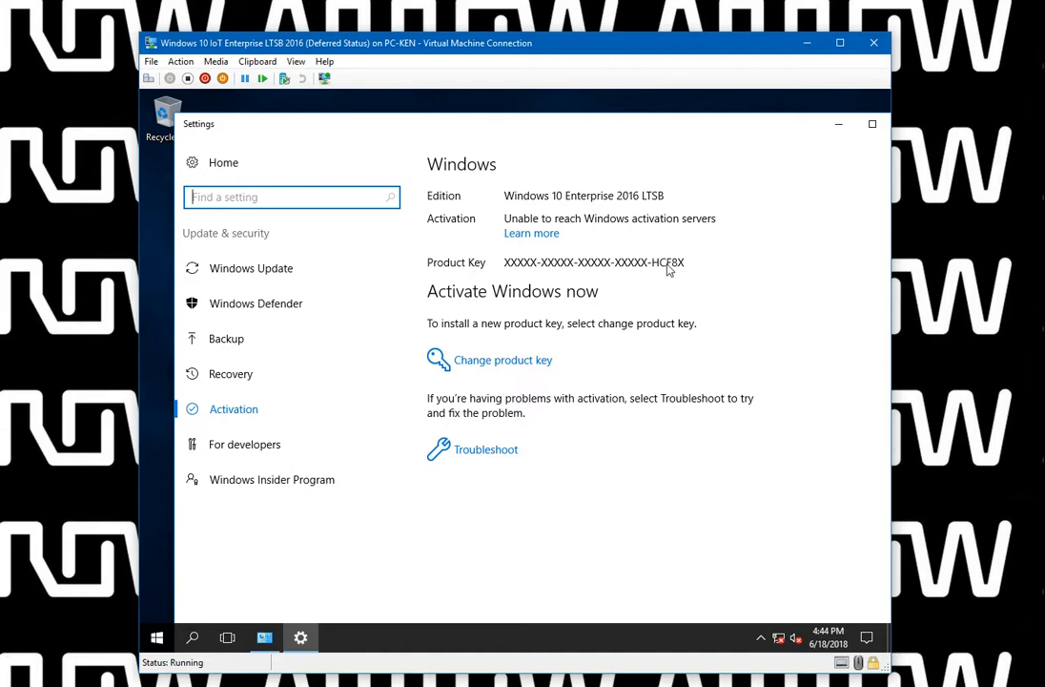
mouse_move(668, 281)
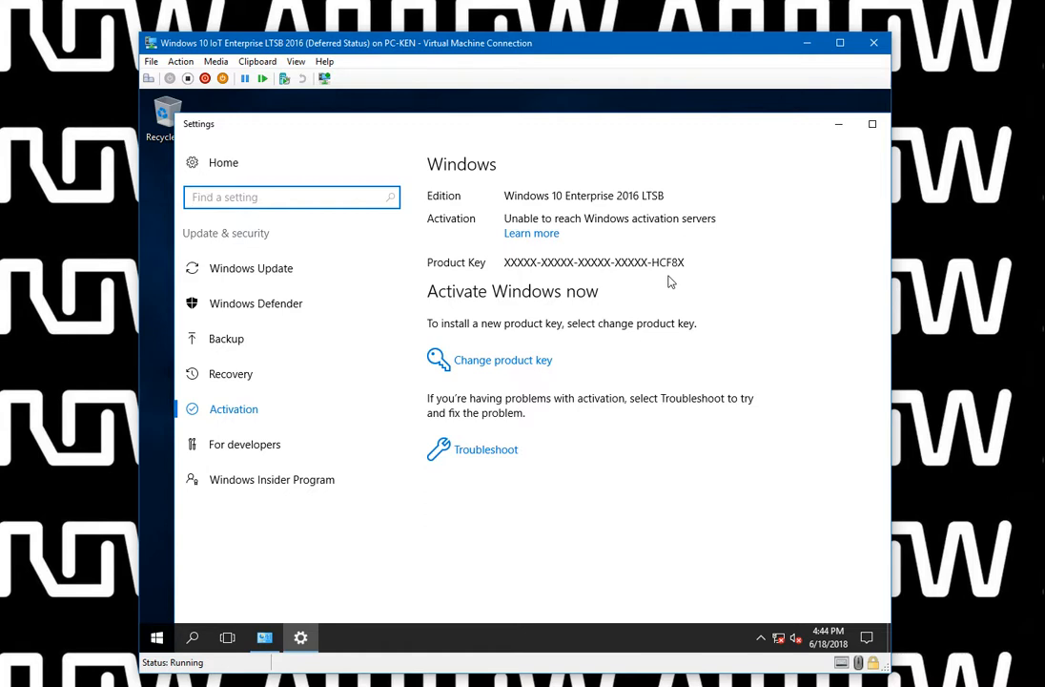
mouse_move(680, 282)
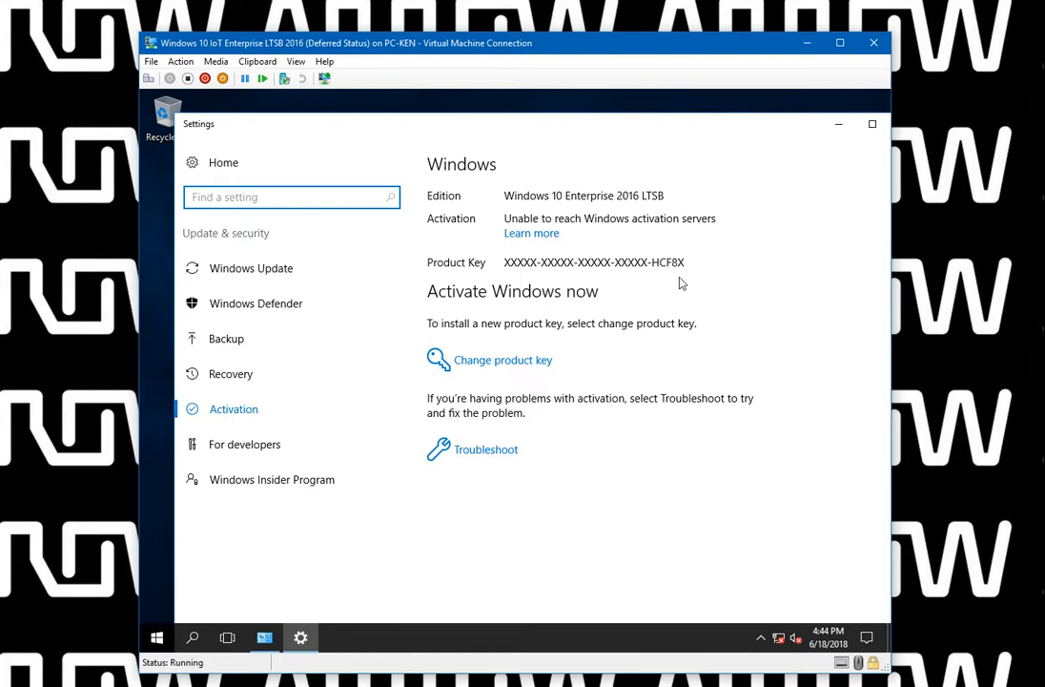
mouse_move(733, 309)
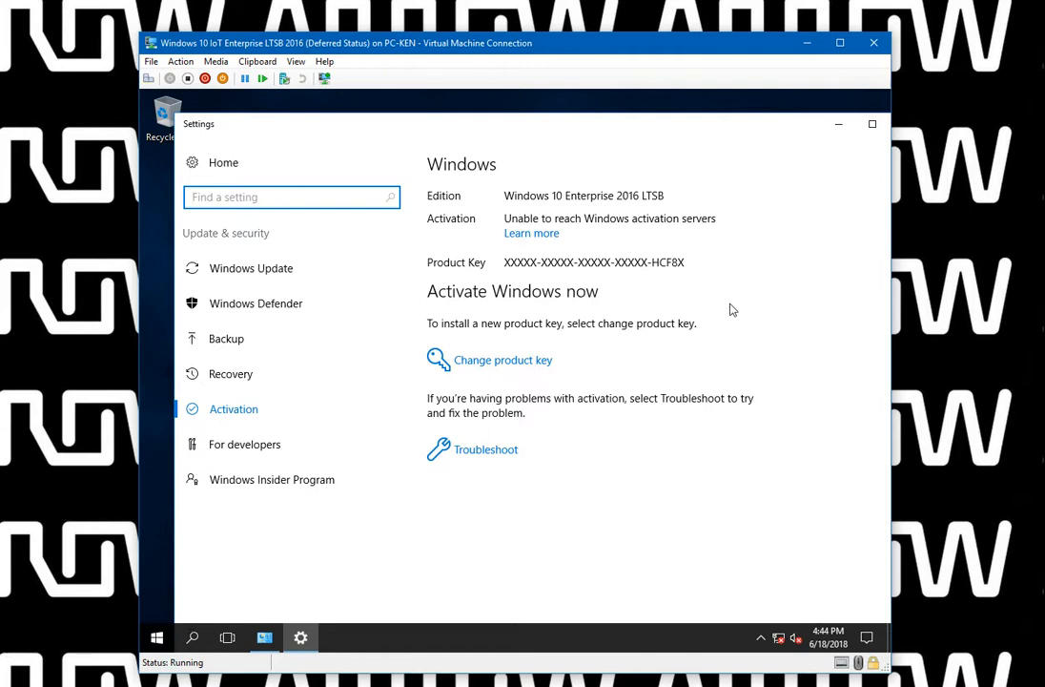
mouse_move(721, 432)
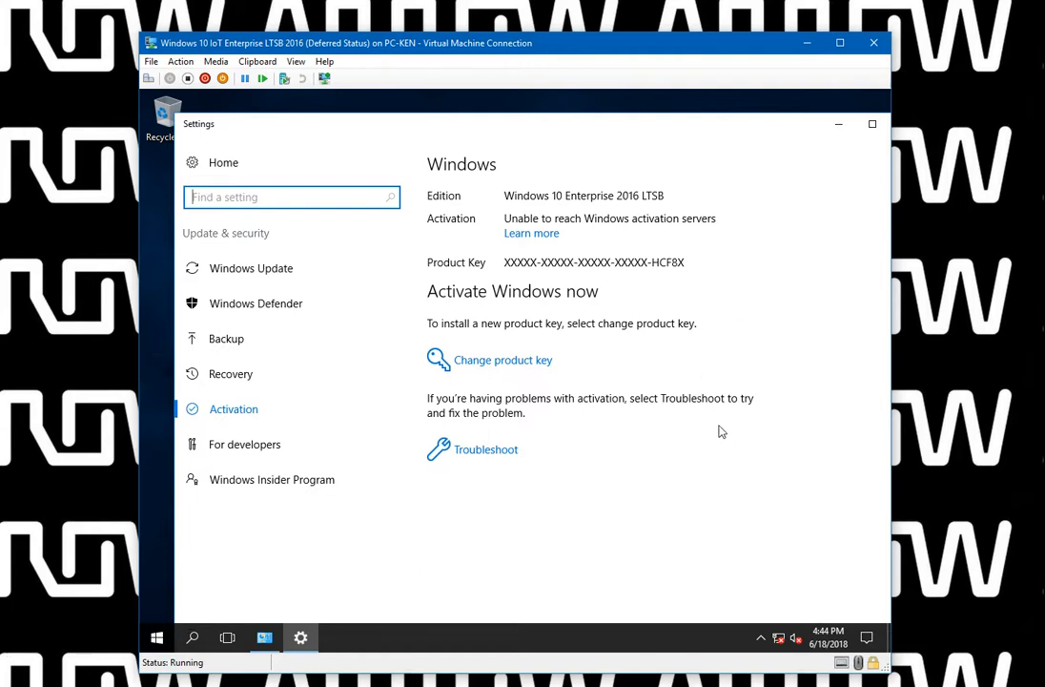
mouse_move(563, 452)
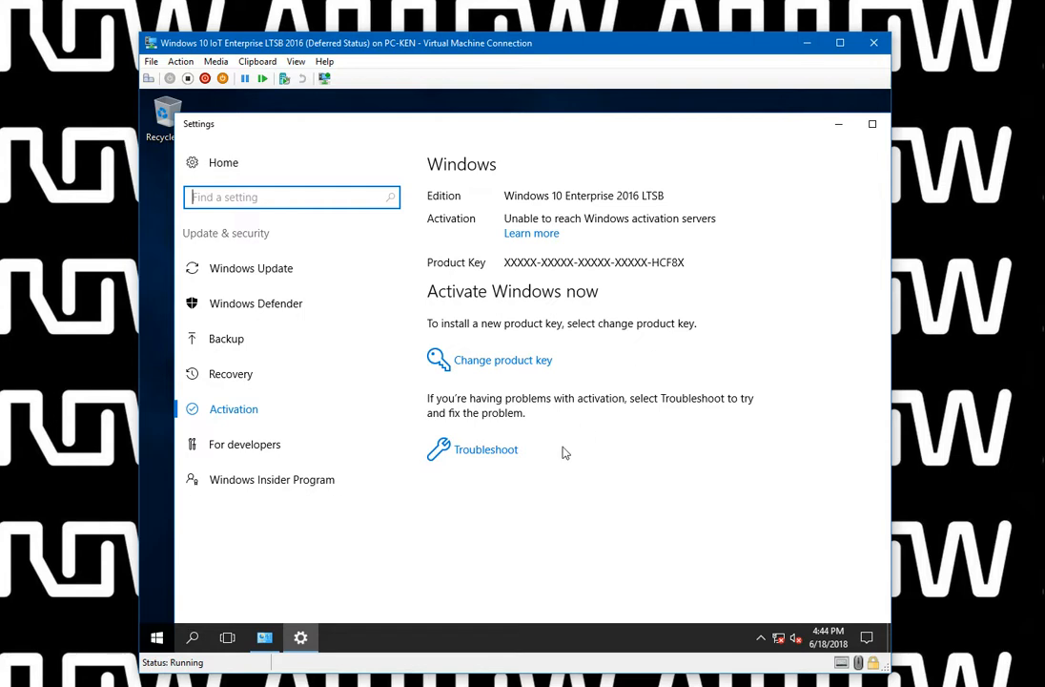
mouse_move(795, 134)
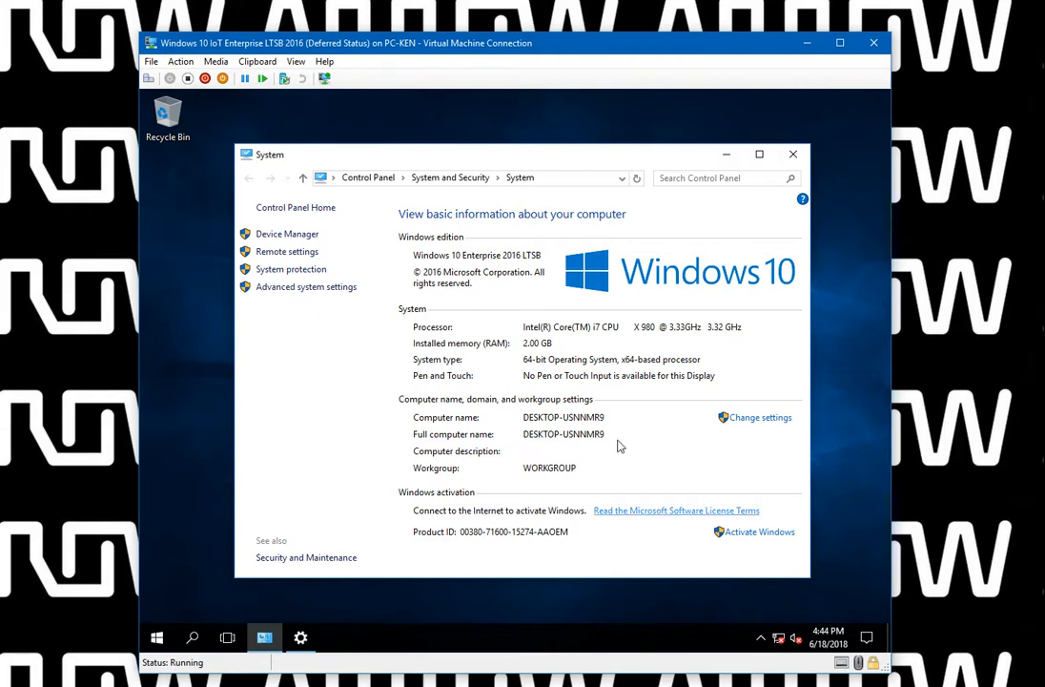
mouse_move(644, 477)
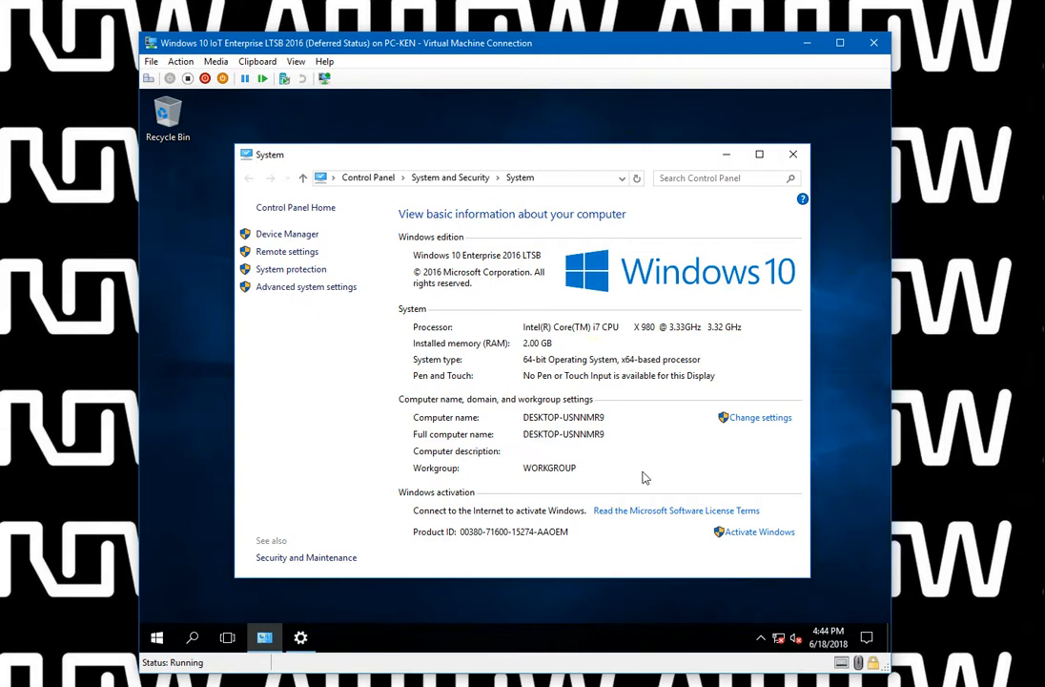
mouse_move(644, 474)
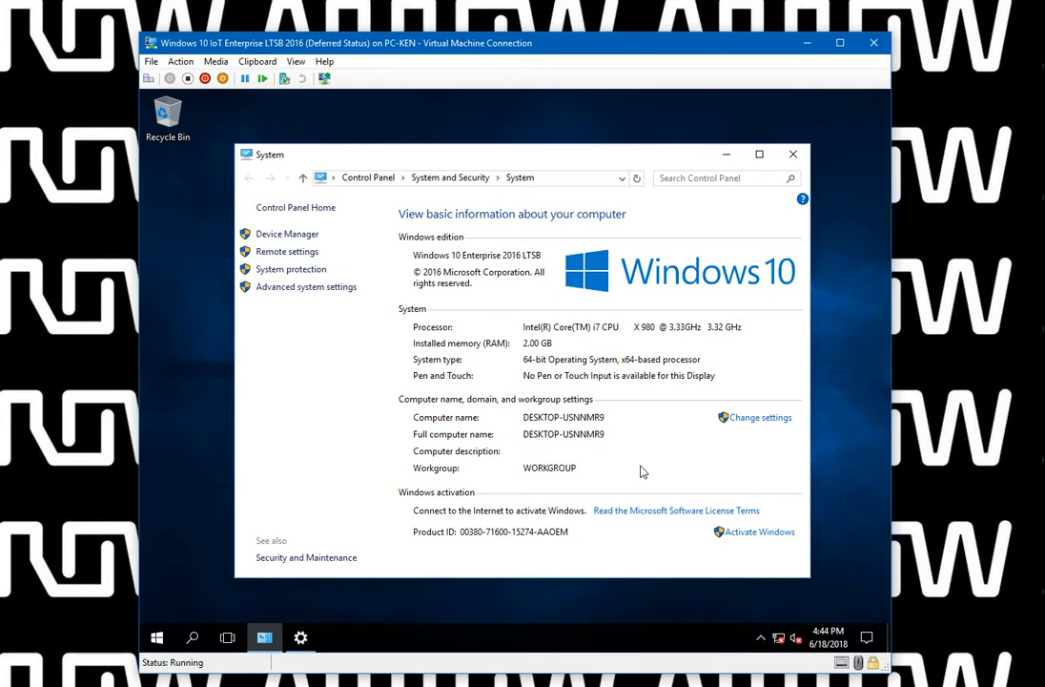
mouse_move(656, 492)
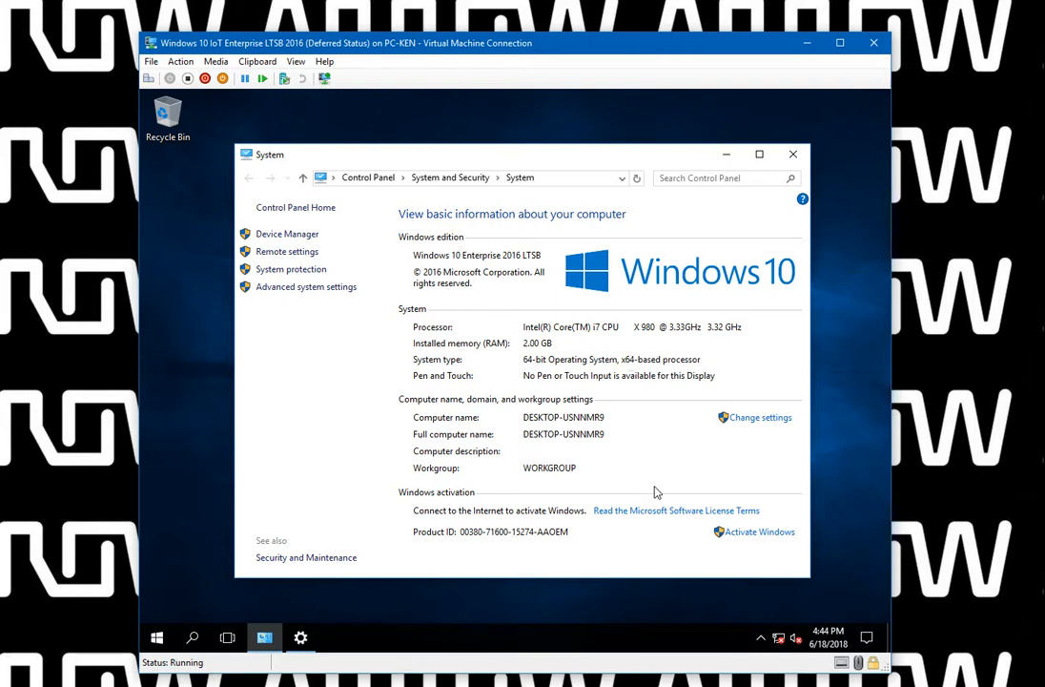
mouse_move(663, 500)
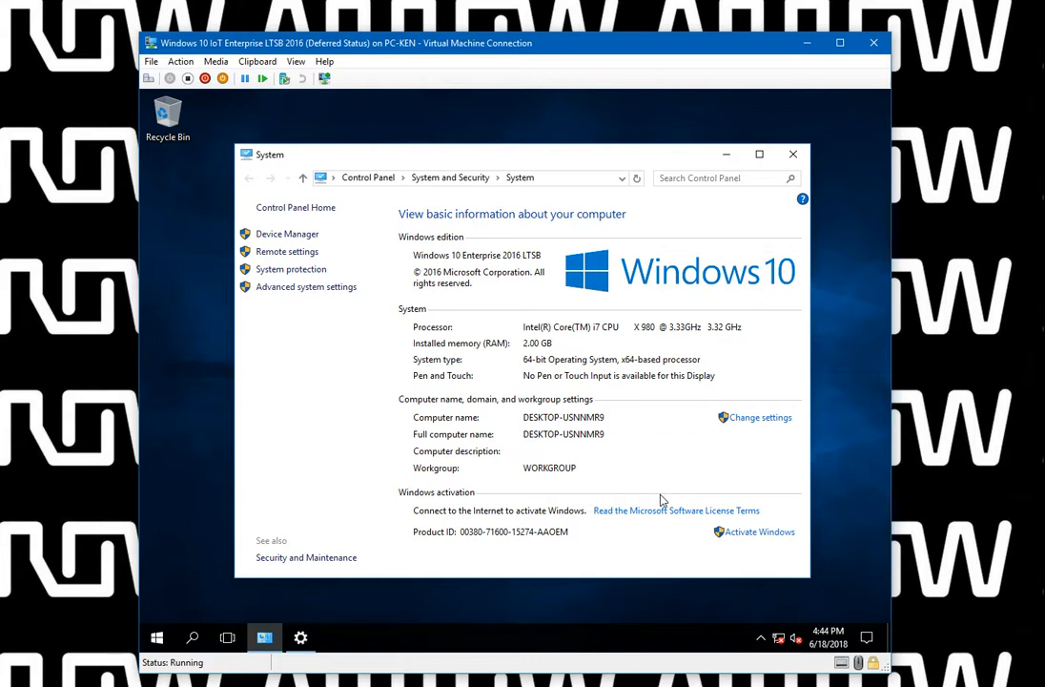
mouse_move(773, 582)
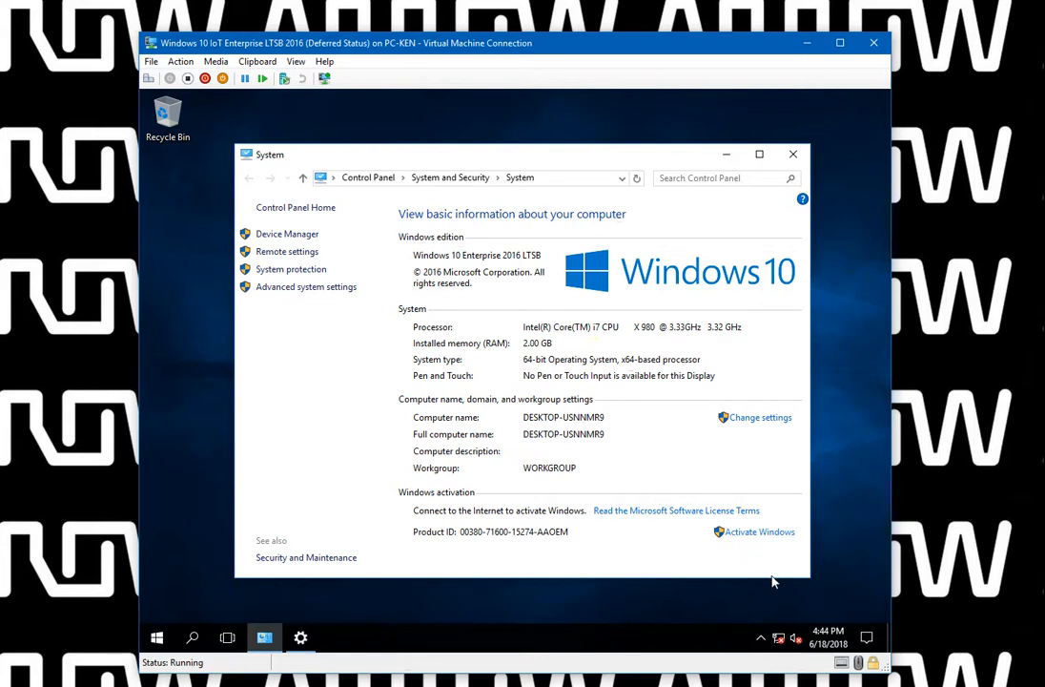
mouse_move(763, 582)
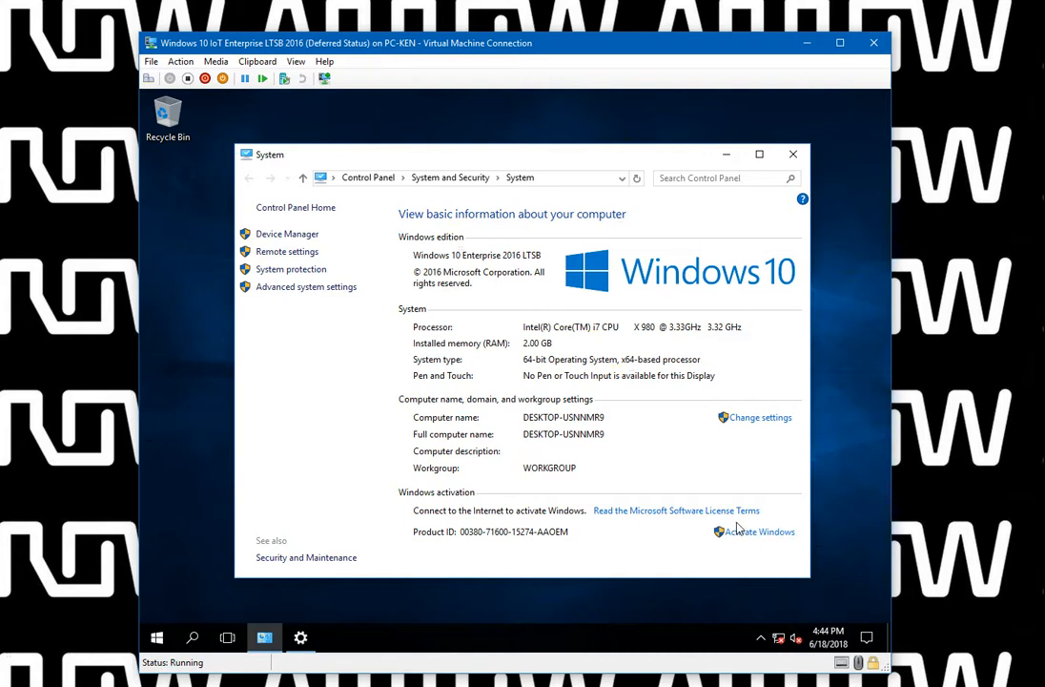
mouse_move(1002, 558)
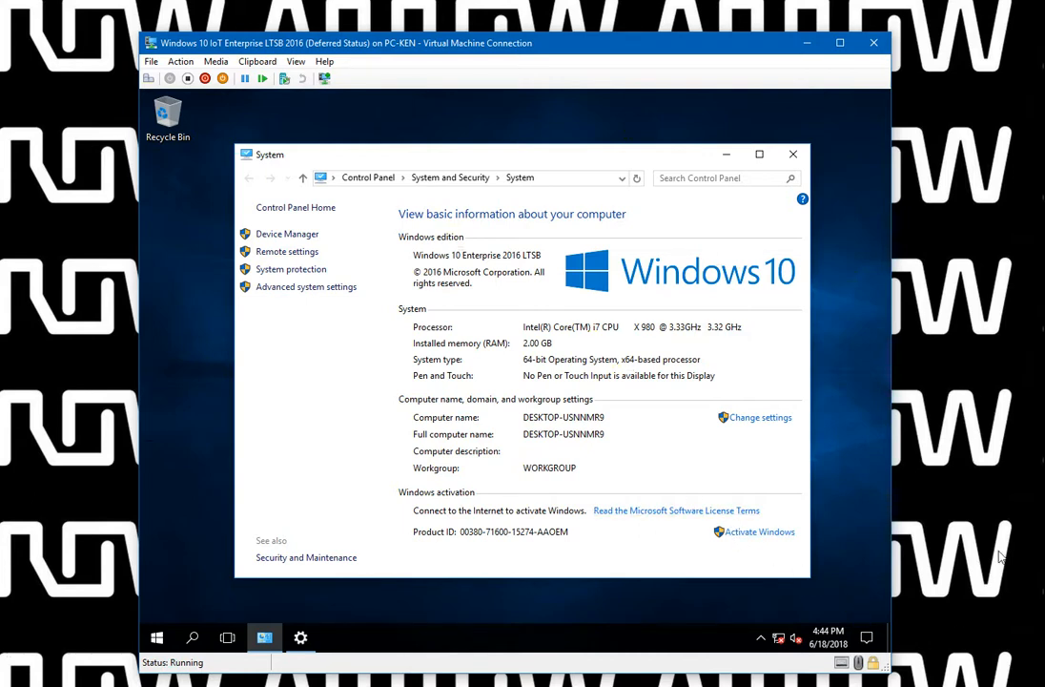